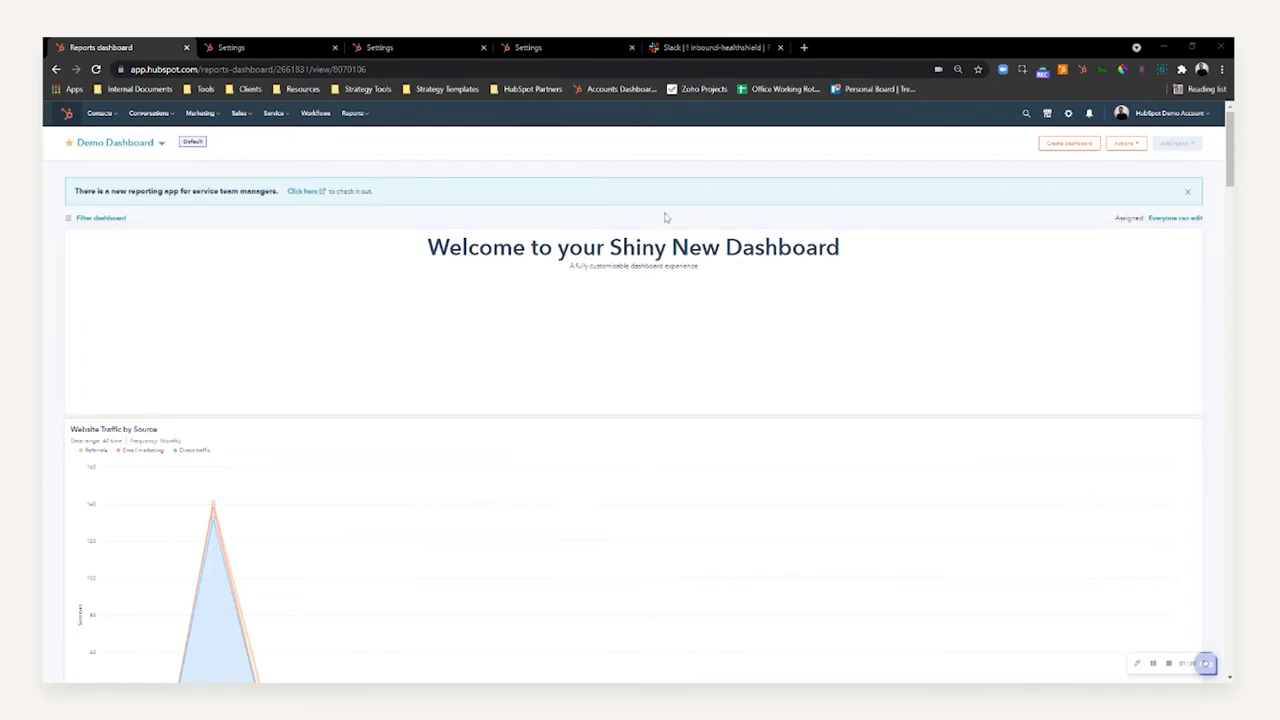
{"action": "mouse_move", "coordinate": [696, 188]}
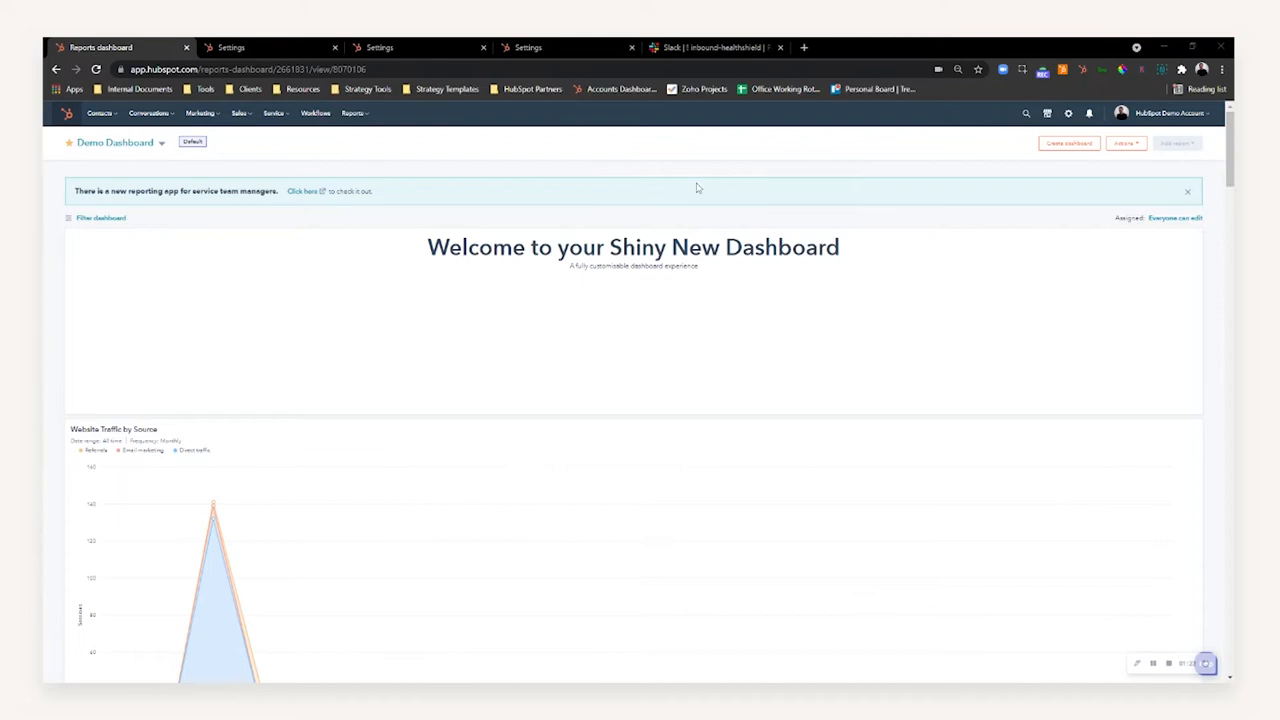
{"action": "mouse_move", "coordinate": [624, 204]}
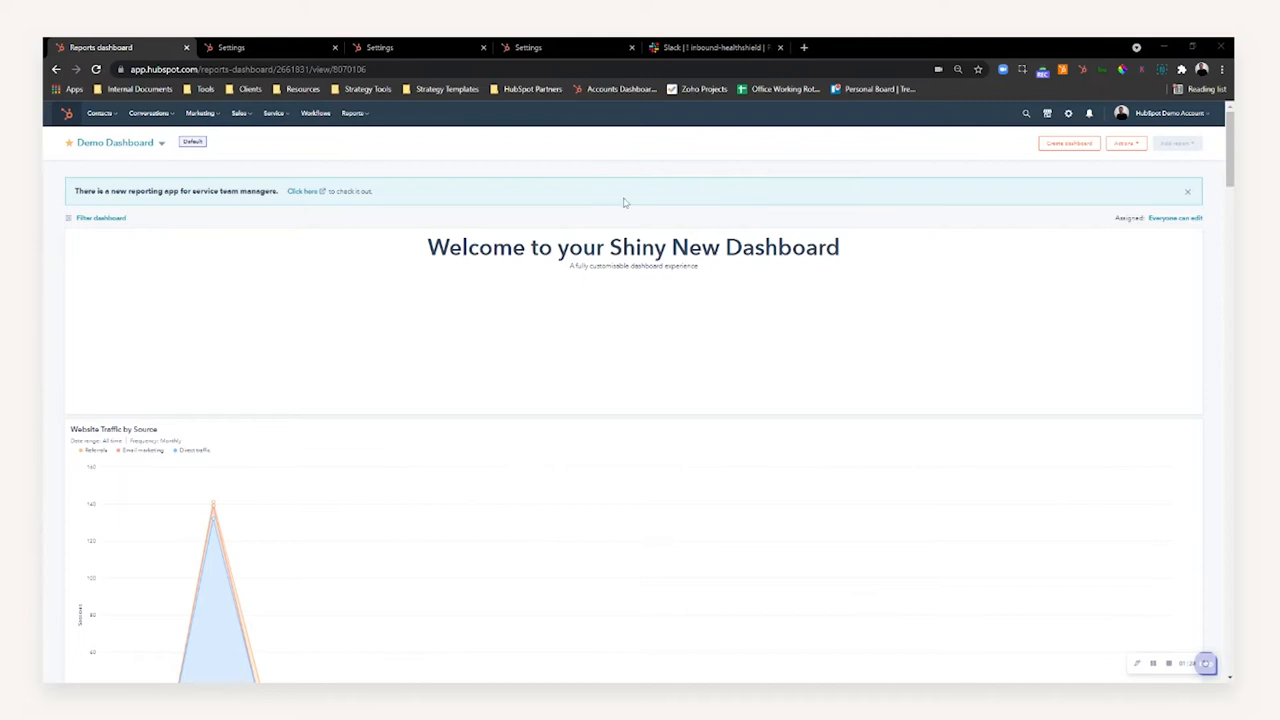
{"action": "mouse_move", "coordinate": [368, 144]}
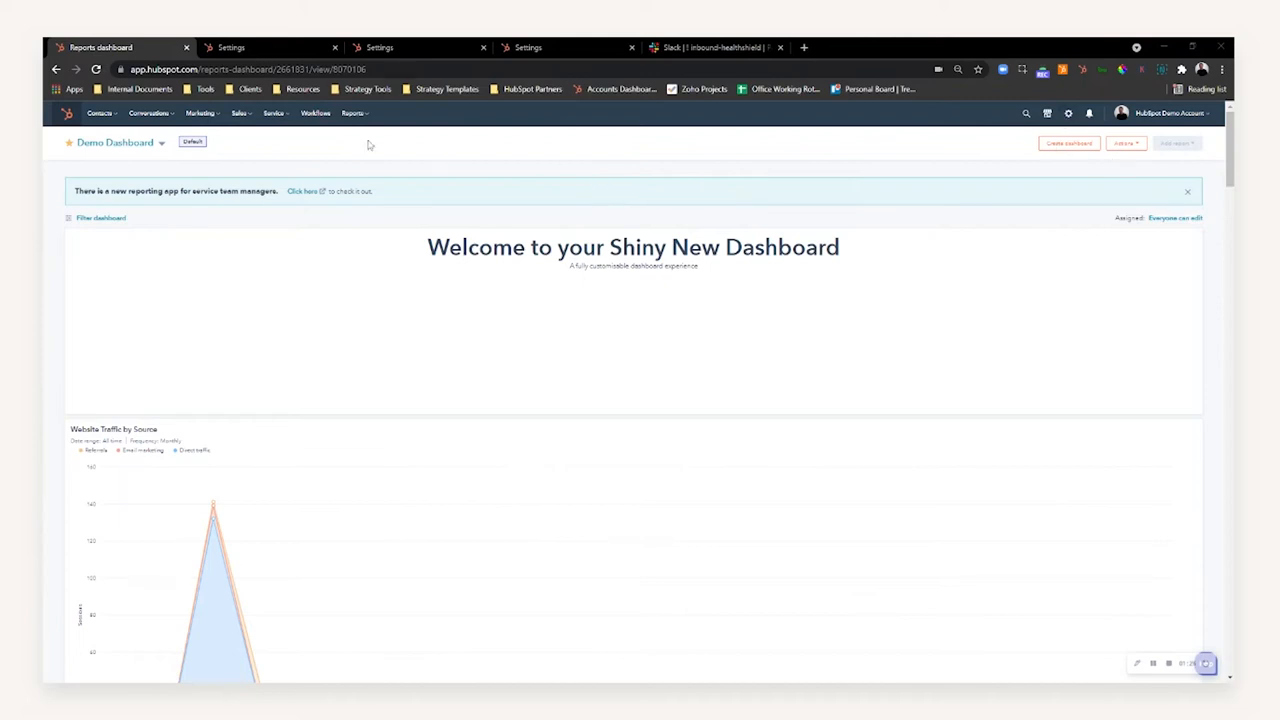
- Go to the account settings via the gear icon in the top navigation
{"action": "left_click", "coordinate": [264, 48]}
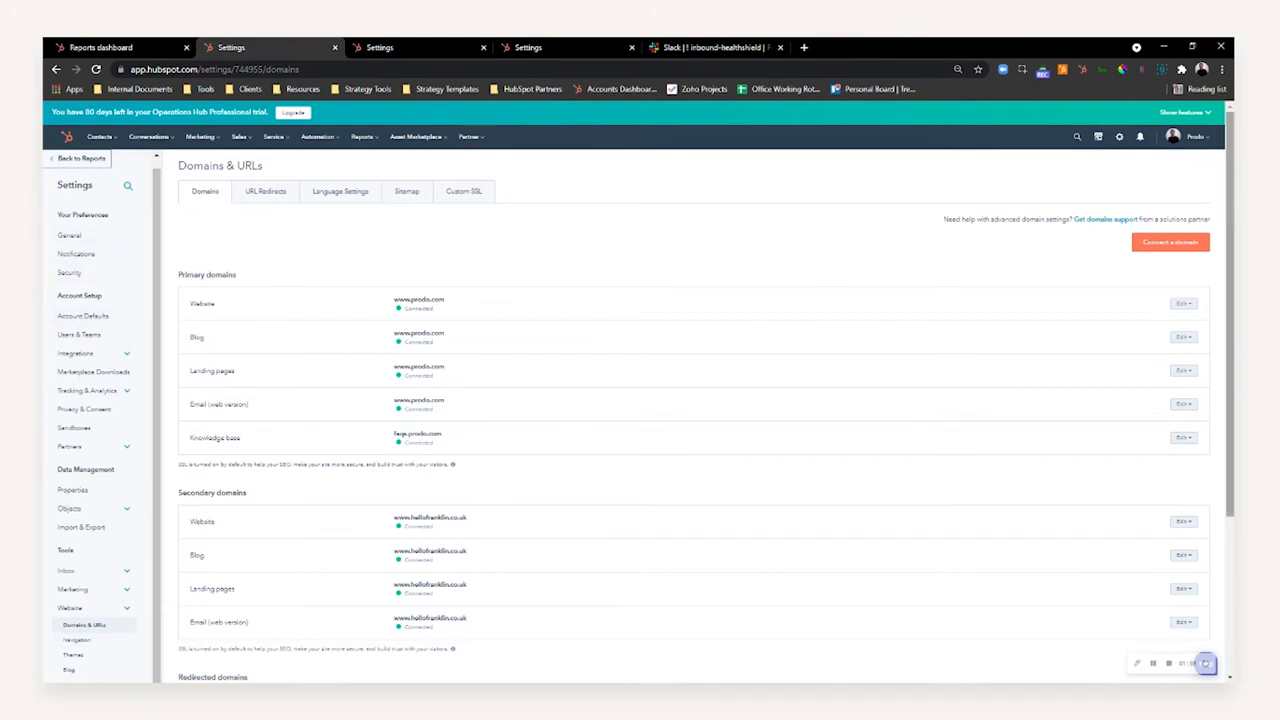
- Review the Domains & URLs list, then move to the Business Units settings page
{"action": "scroll", "scroll_direction": "down", "scroll_amount": 3}
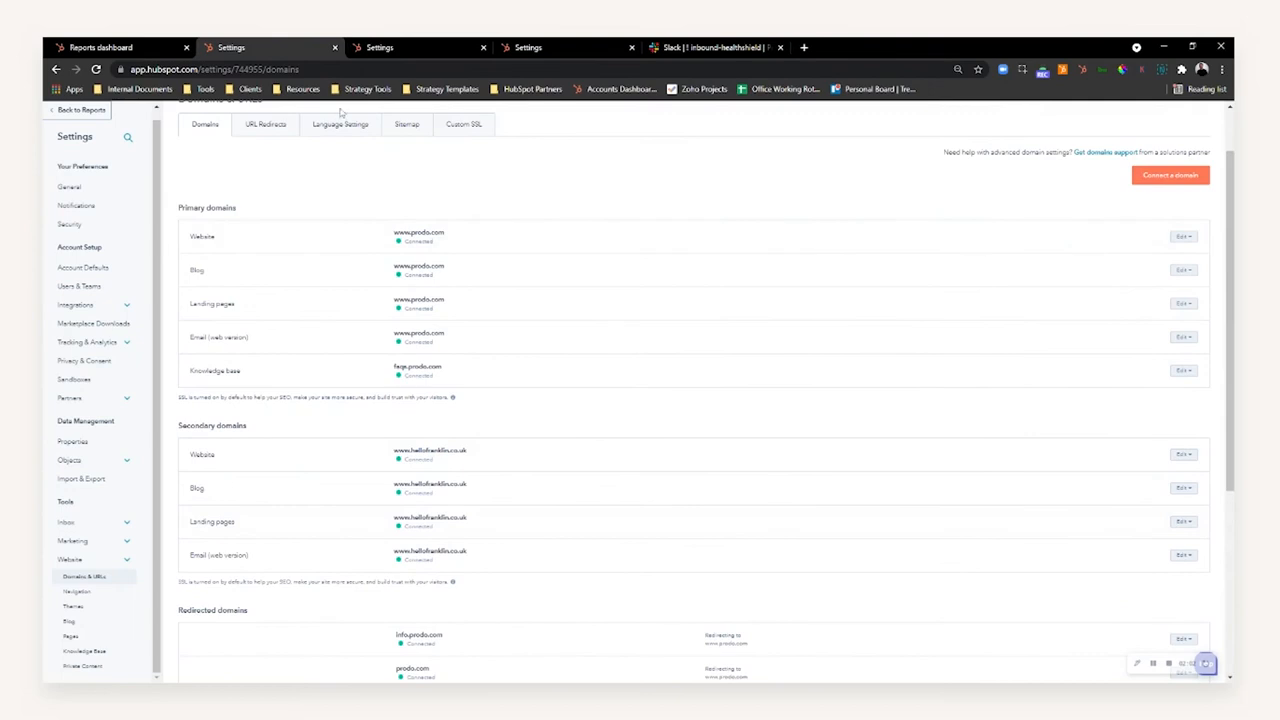
{"action": "left_click", "coordinate": [80, 258]}
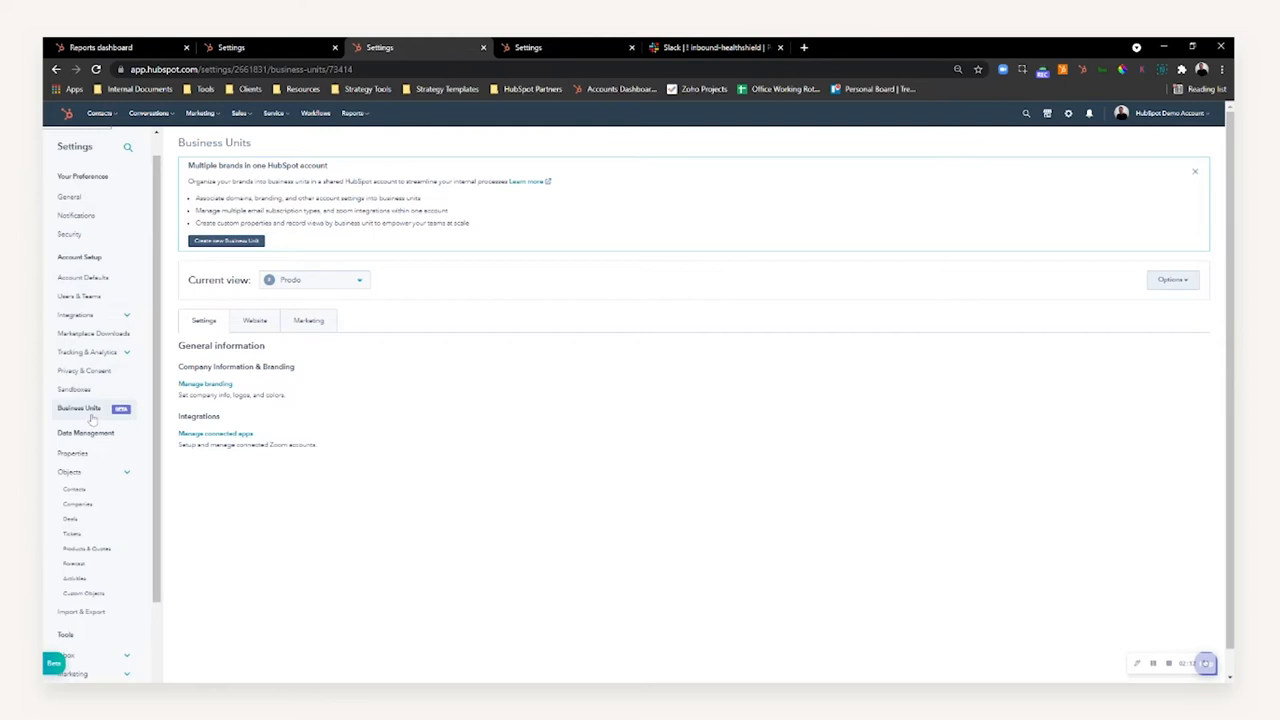
{"action": "mouse_move", "coordinate": [132, 412]}
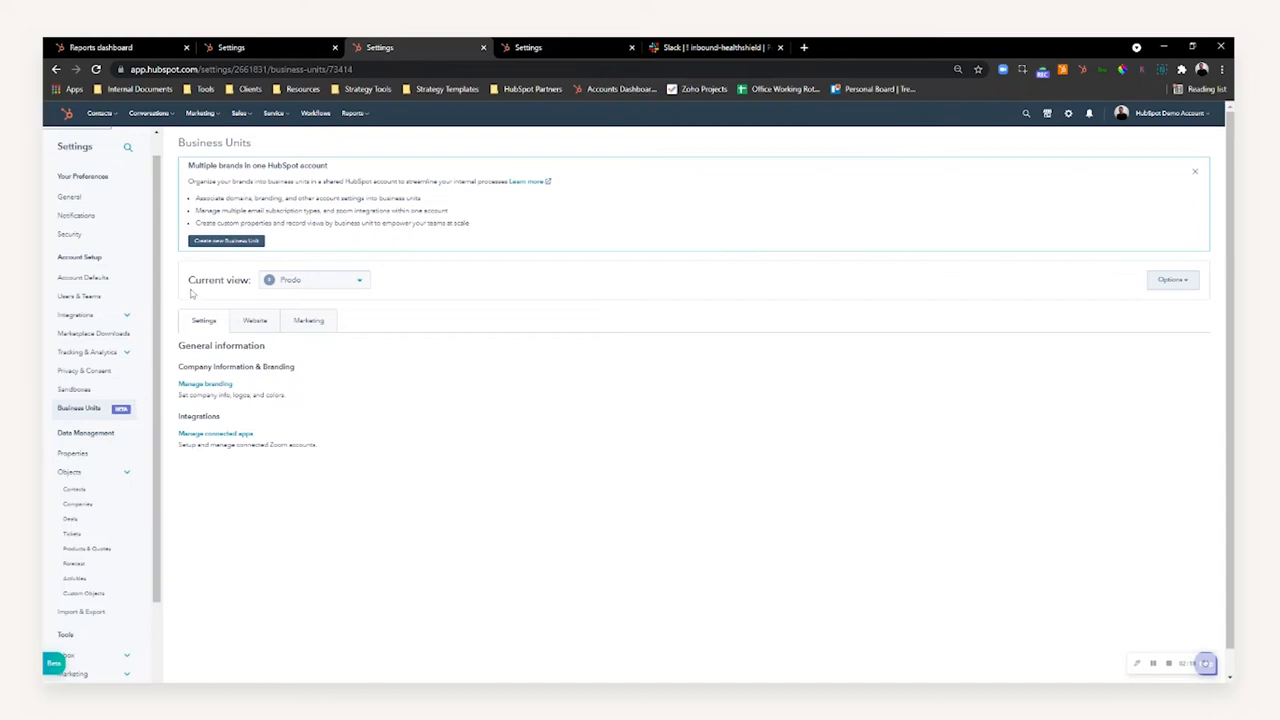
{"action": "mouse_move", "coordinate": [644, 394]}
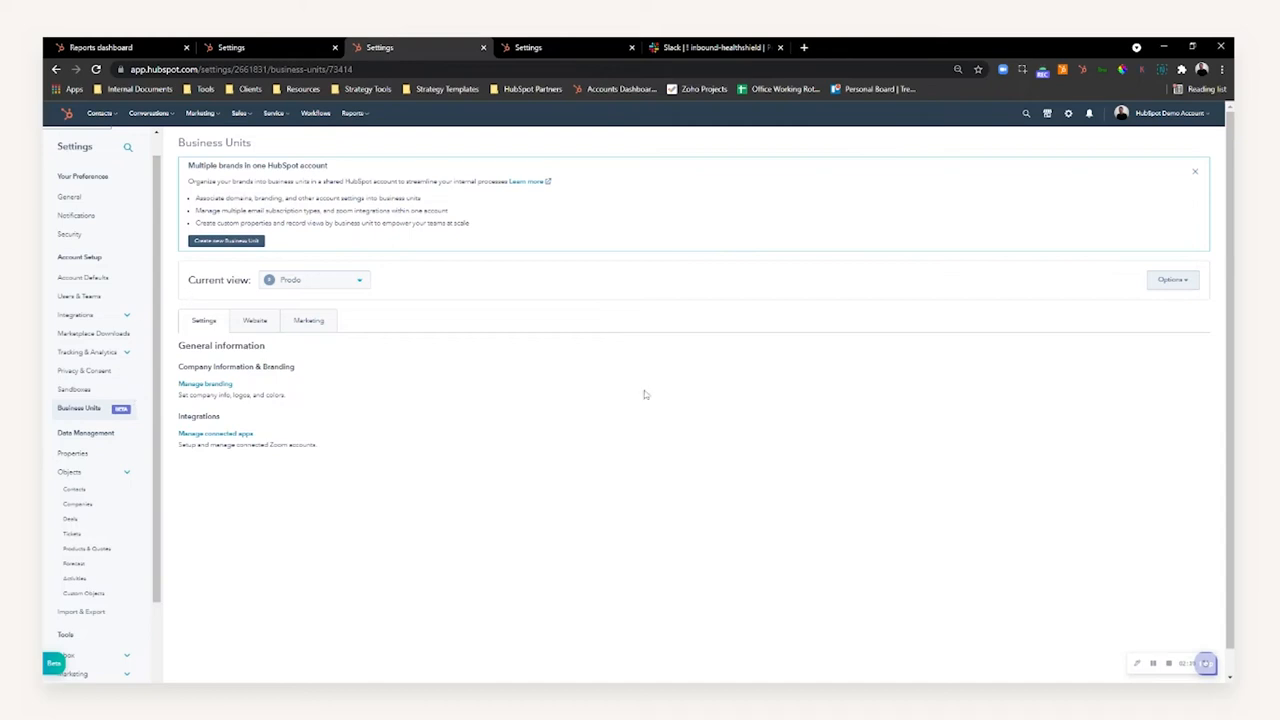
{"action": "mouse_move", "coordinate": [658, 550]}
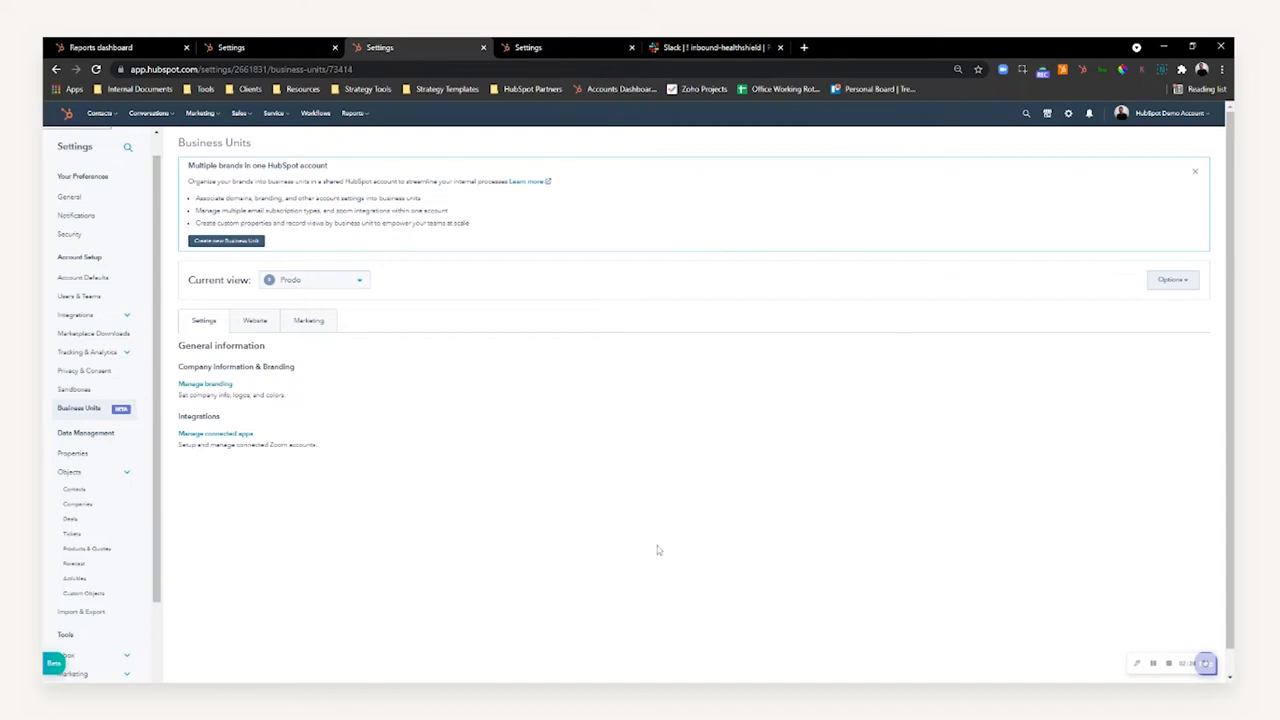
{"action": "mouse_move", "coordinate": [476, 524]}
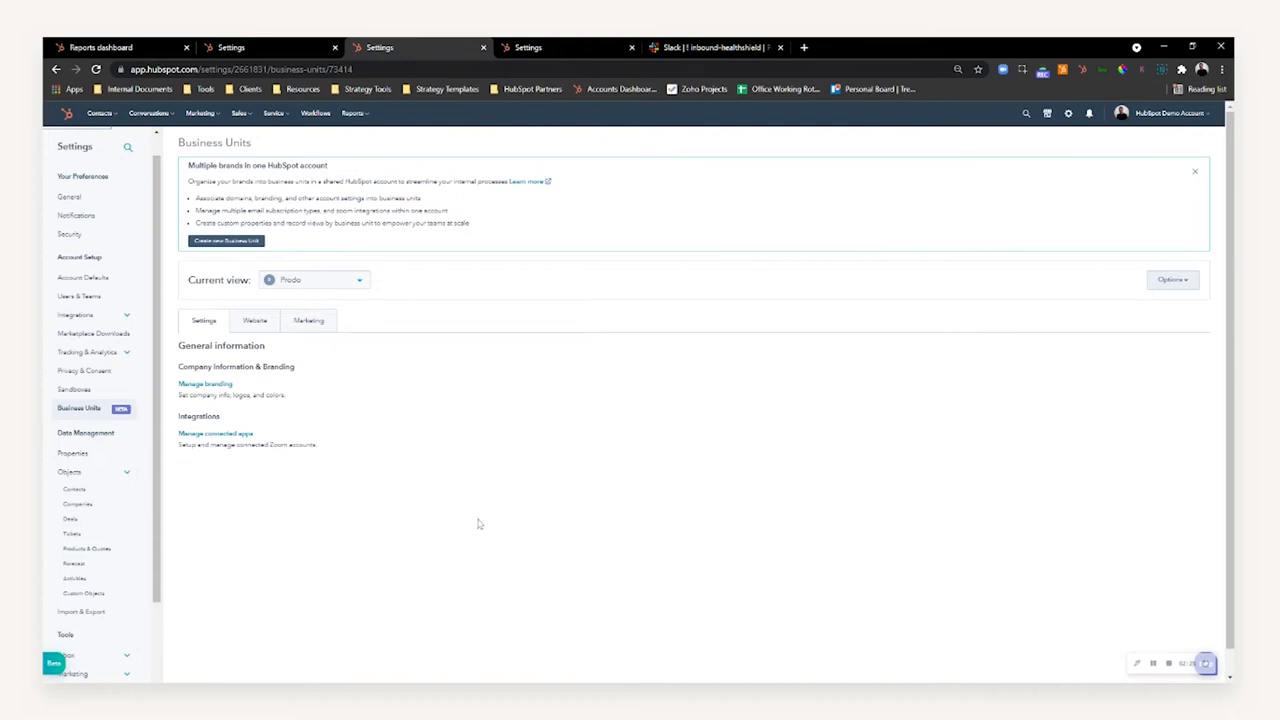
{"action": "mouse_move", "coordinate": [632, 340]}
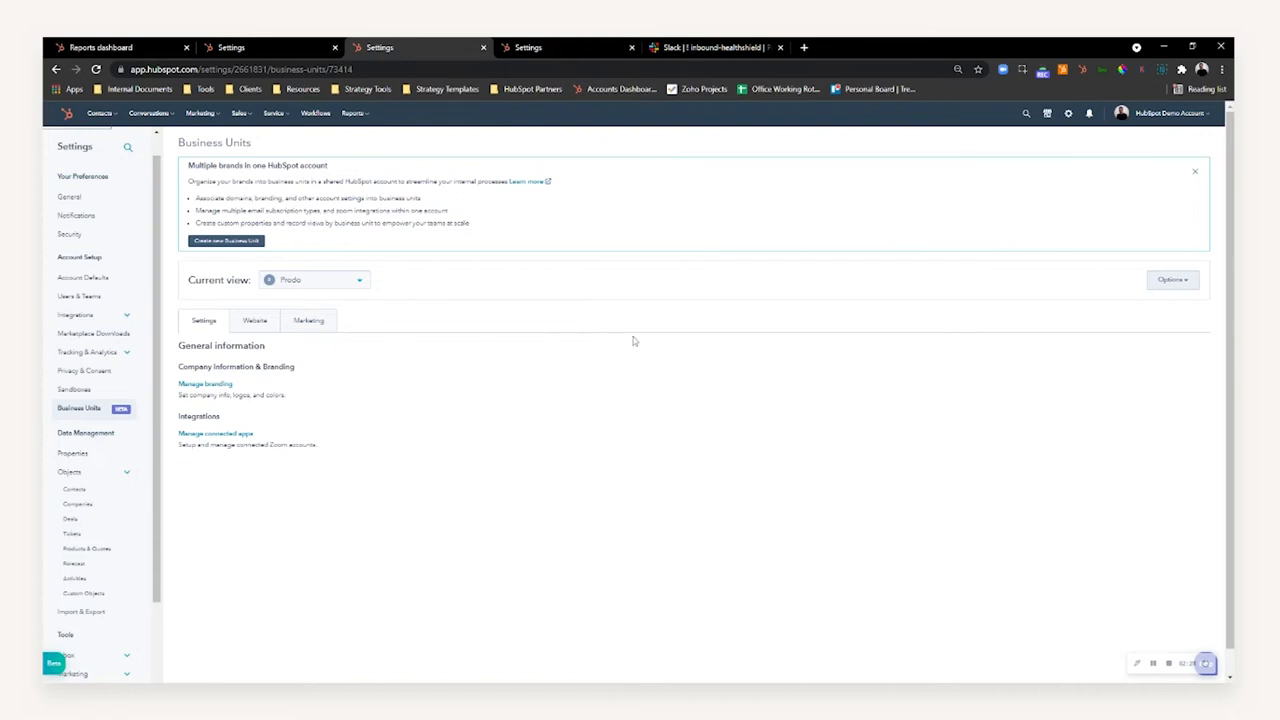
{"action": "mouse_move", "coordinate": [350, 300]}
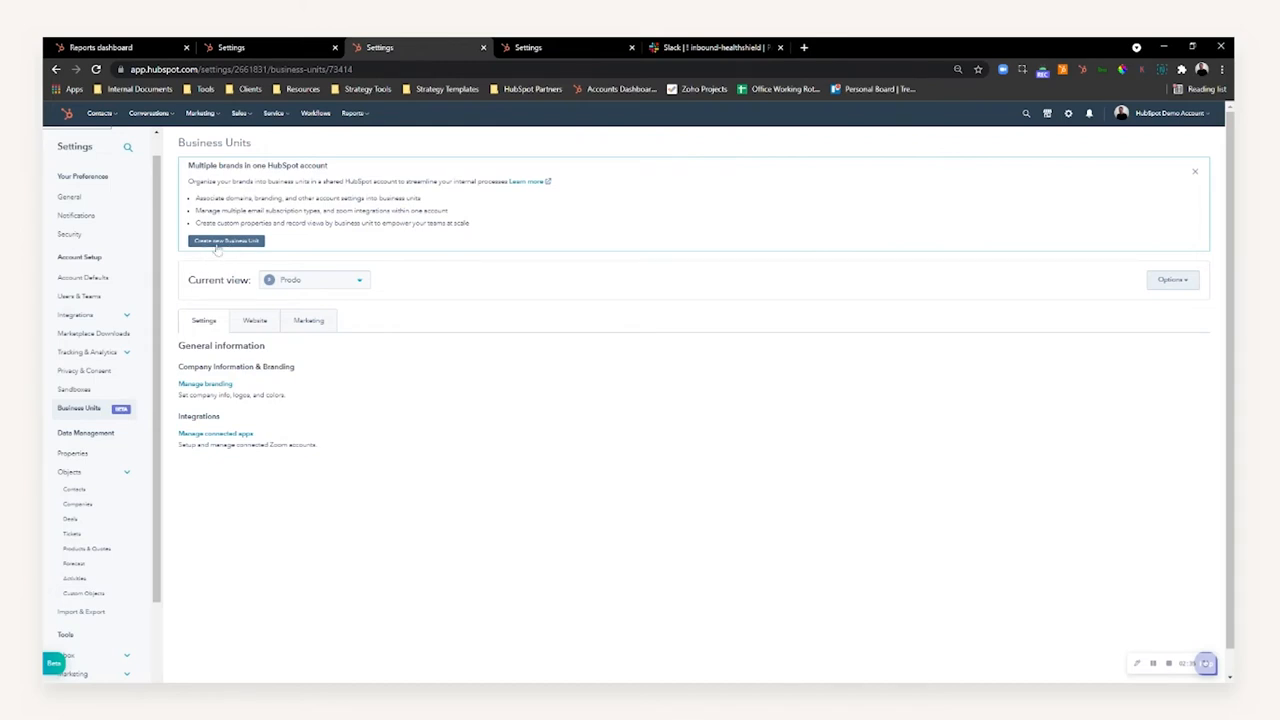
- Start a new business unit from the 'Create new Business Unit' banner link
{"action": "left_click", "coordinate": [224, 240]}
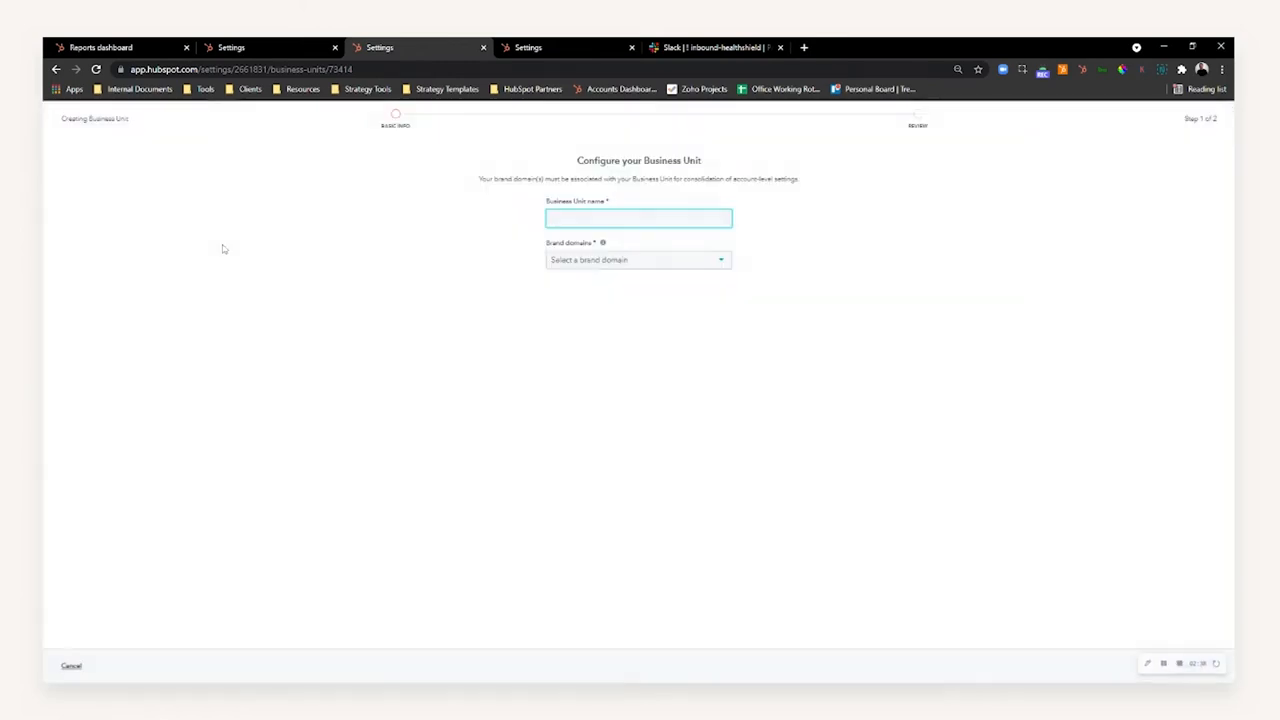
- Name the business unit 'Prodo', assign the account's brand domain, and create it
{"action": "left_click", "coordinate": [638, 218]}
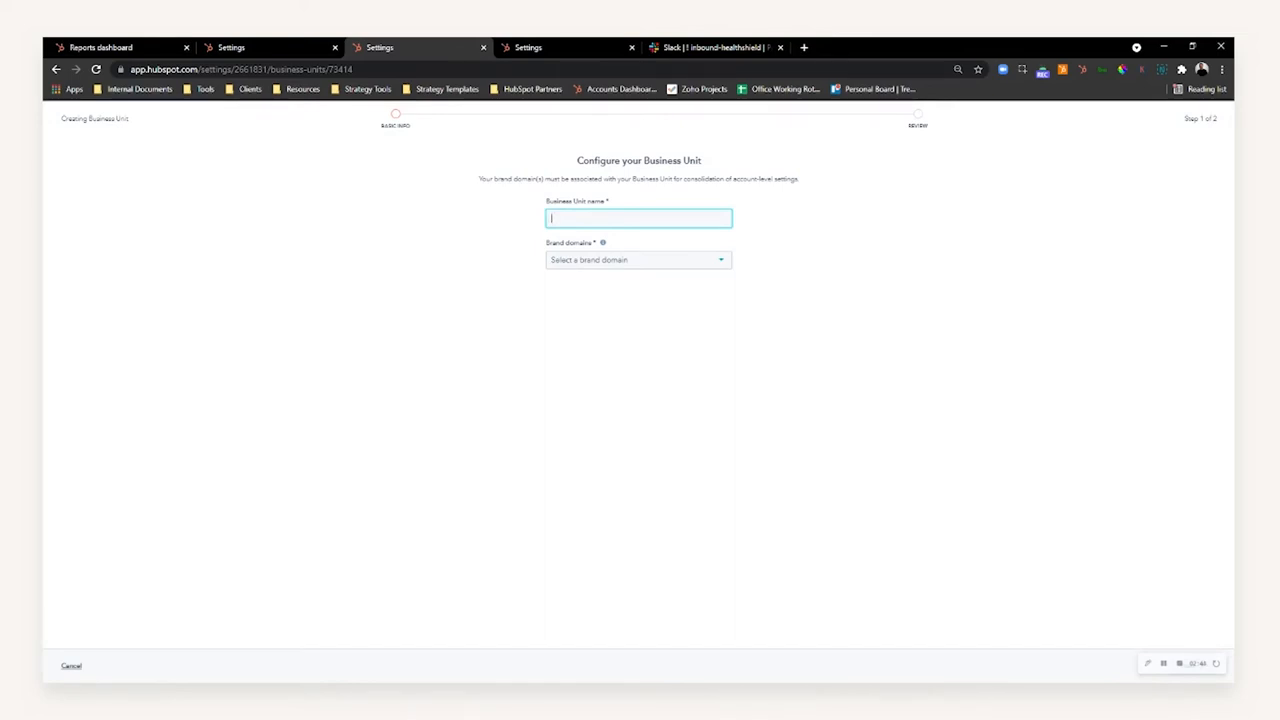
{"action": "type", "text": "1"}
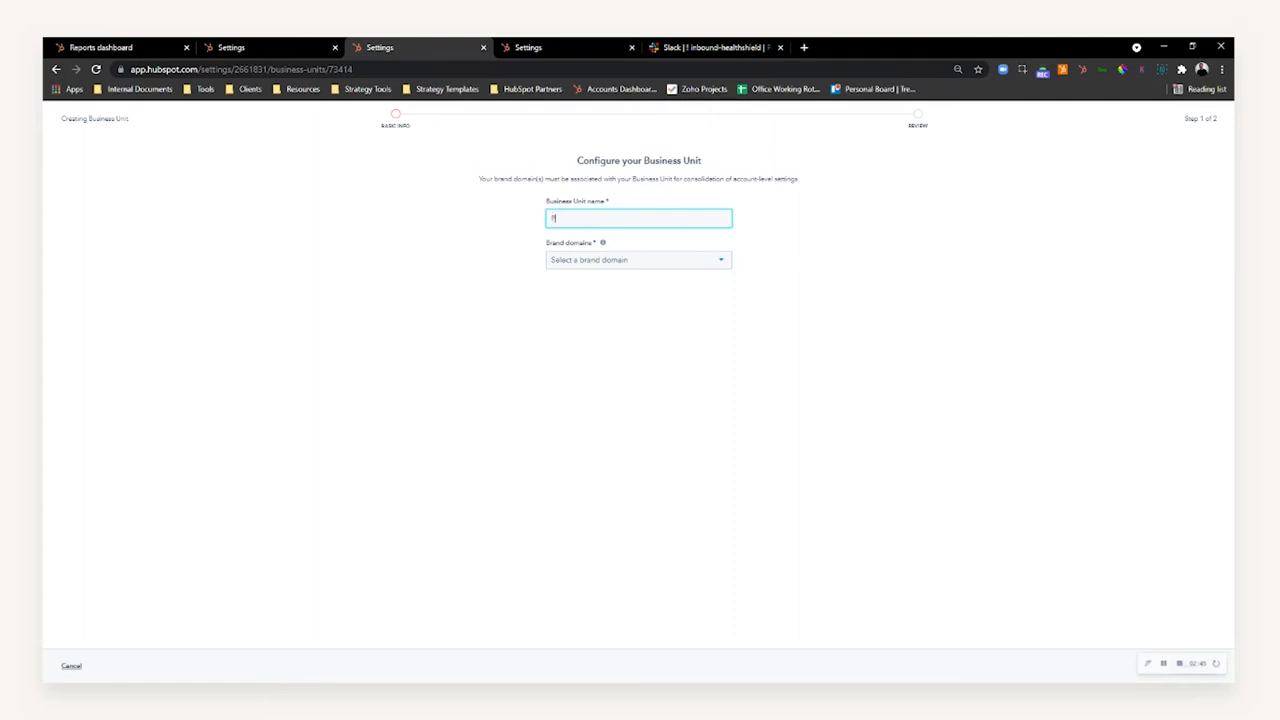
{"action": "type", "text": "Prodo"}
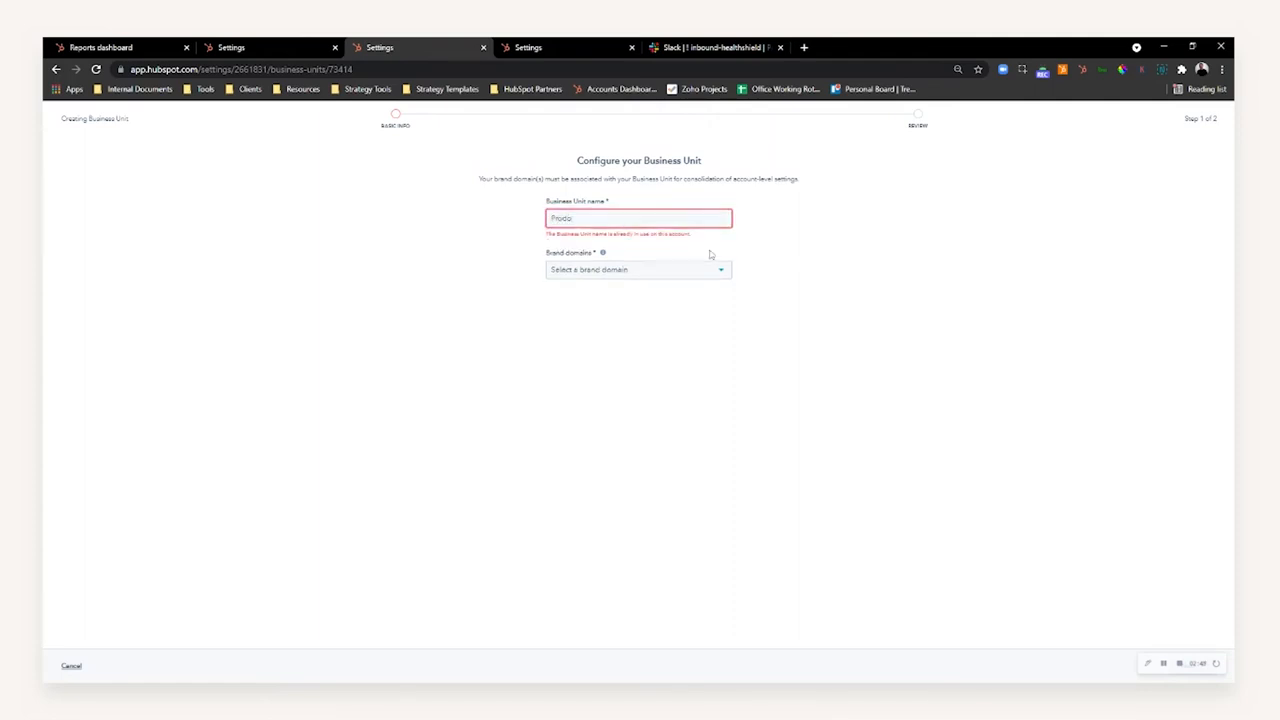
{"action": "left_click", "coordinate": [636, 268]}
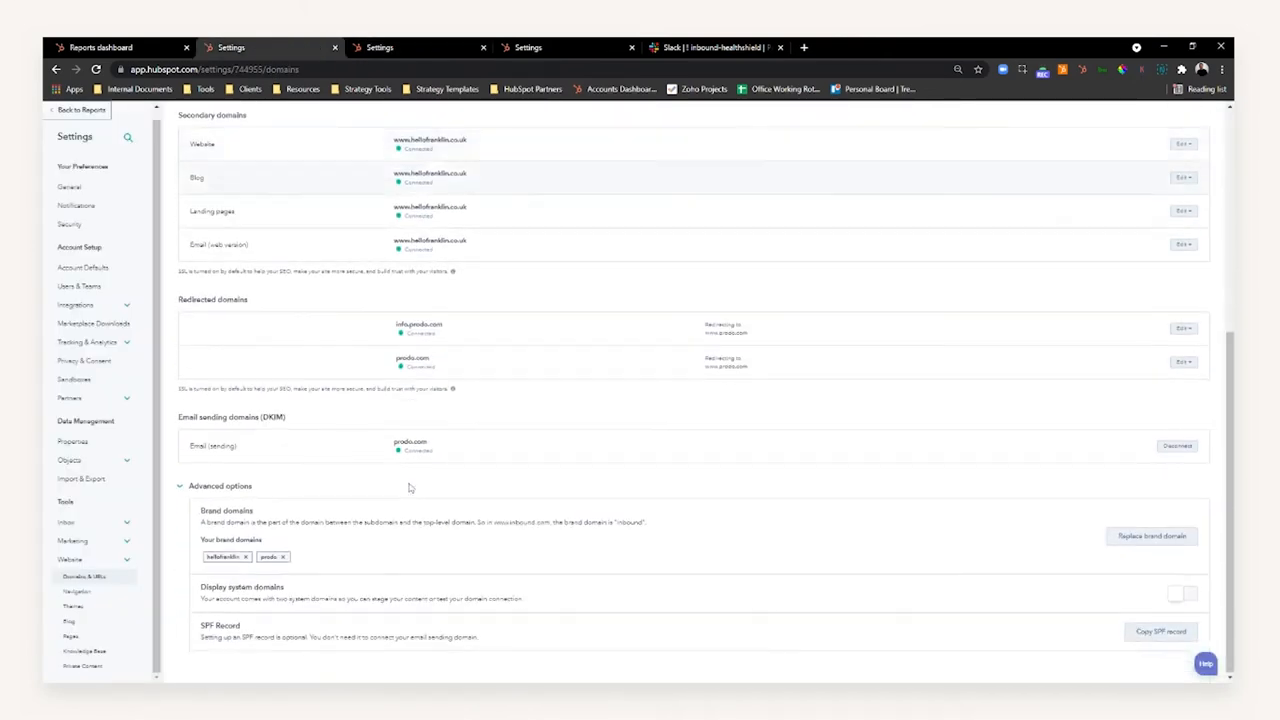
{"action": "mouse_move", "coordinate": [270, 556]}
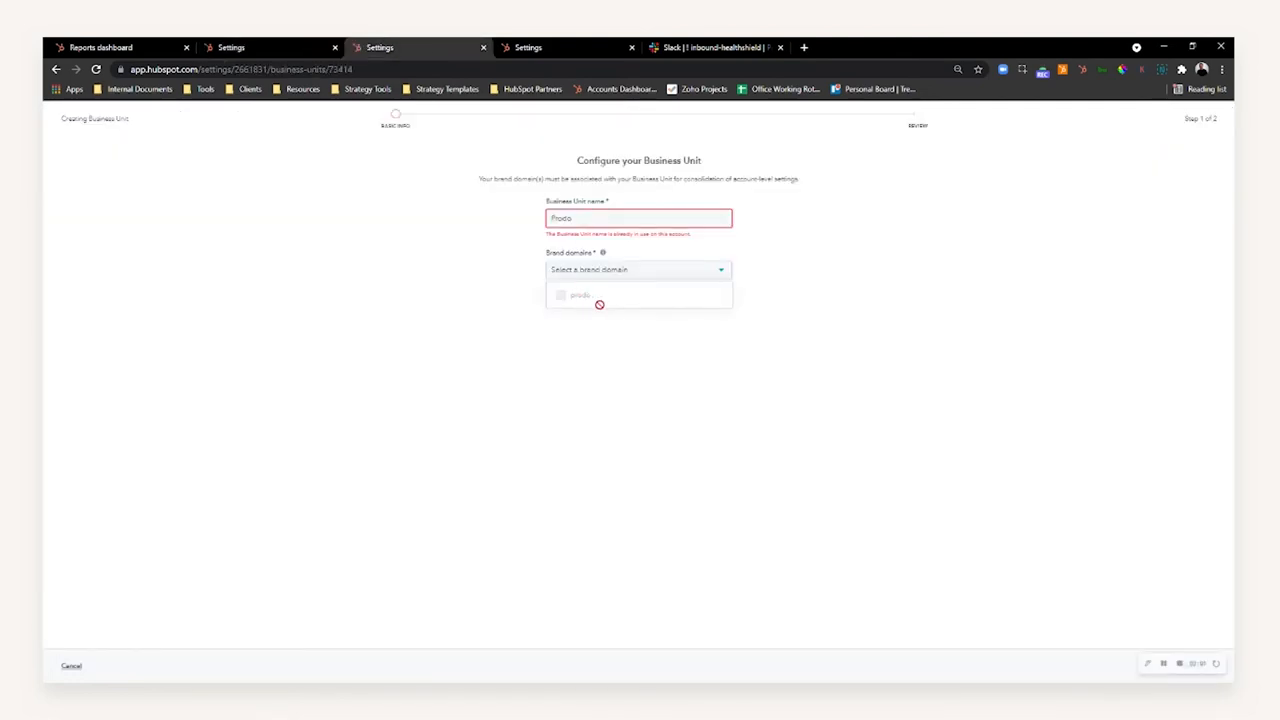
{"action": "left_click", "coordinate": [668, 476]}
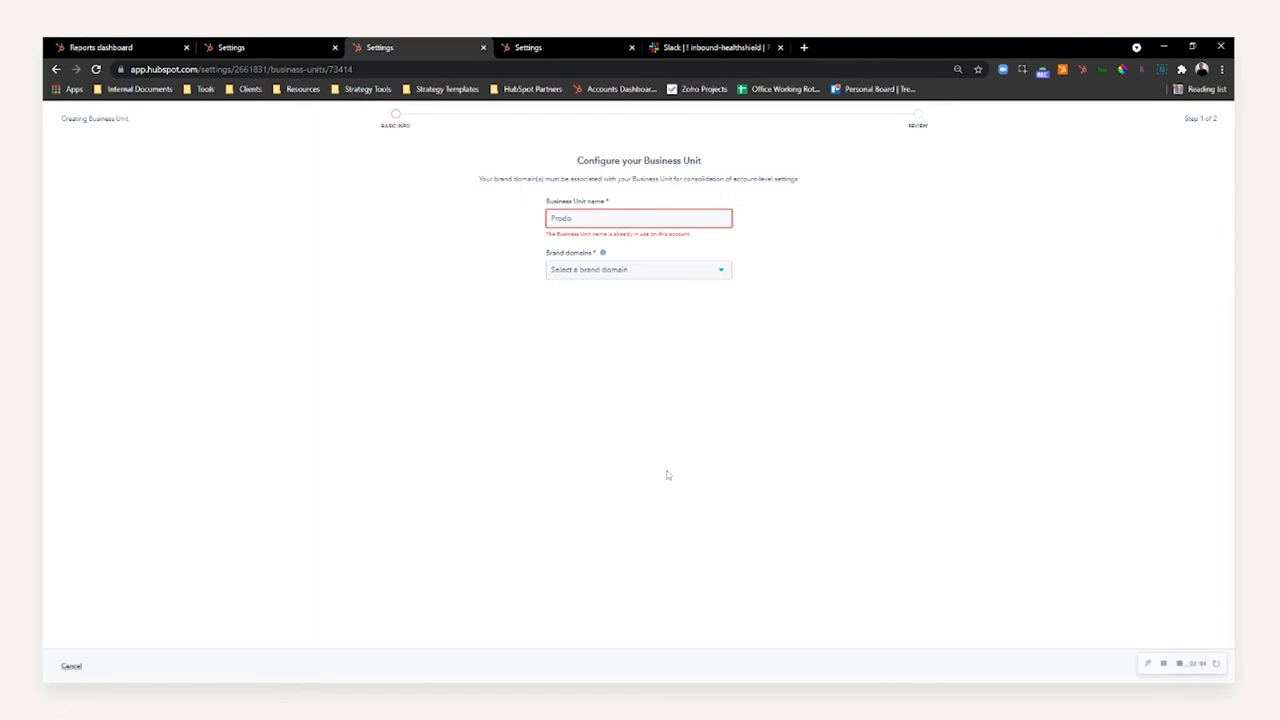
{"action": "left_click", "coordinate": [72, 666]}
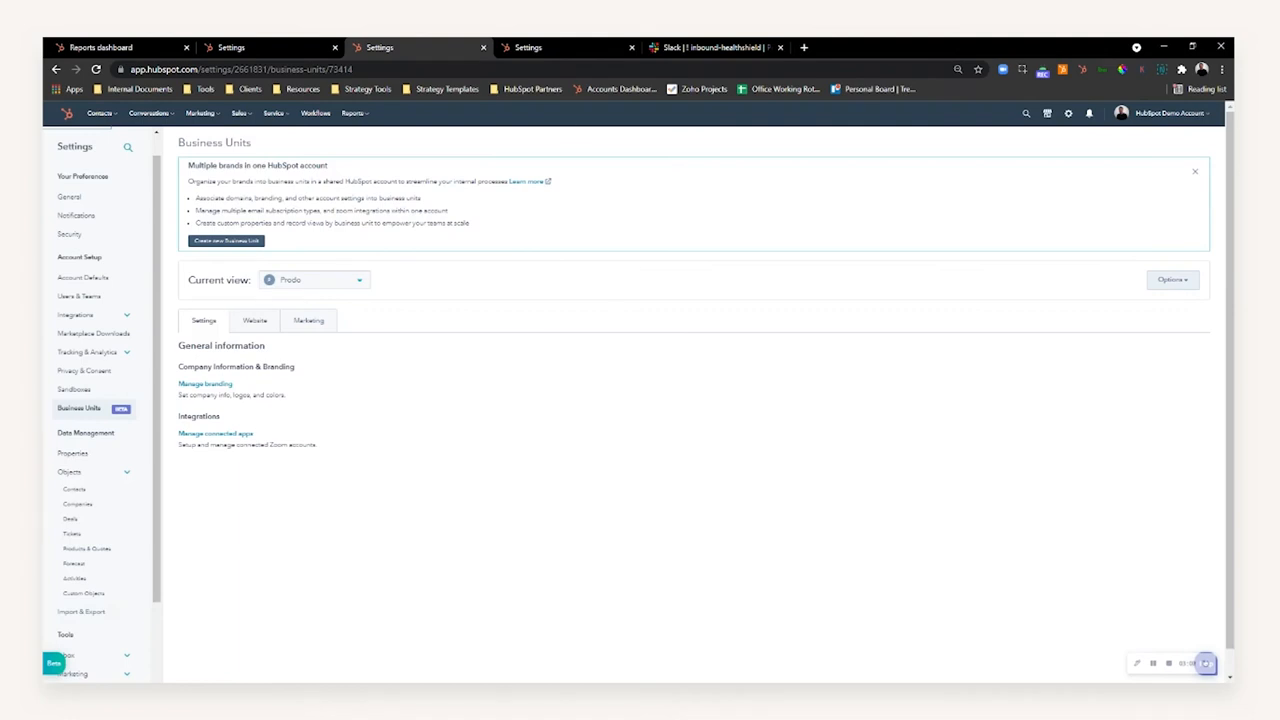
{"action": "mouse_move", "coordinate": [332, 344]}
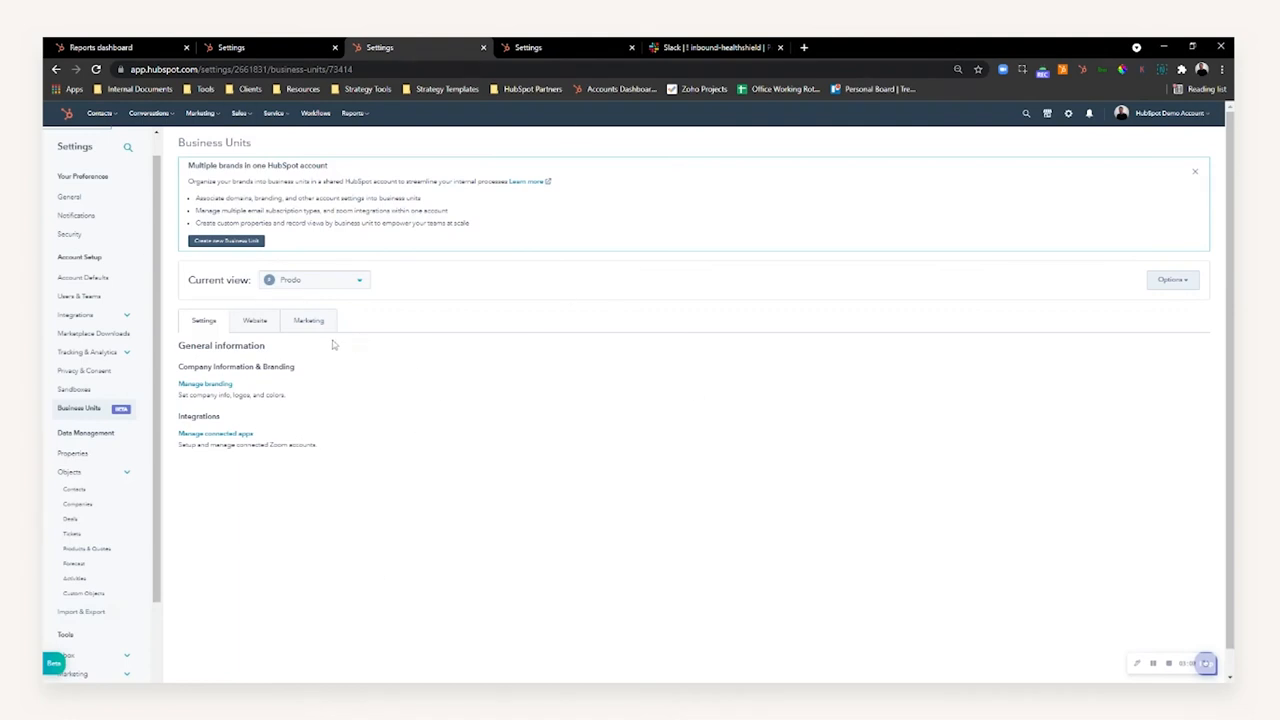
- Switch the current view to HubSpot Demo Account and back to Proto, then view Proto's branding settings
{"action": "left_click", "coordinate": [316, 280]}
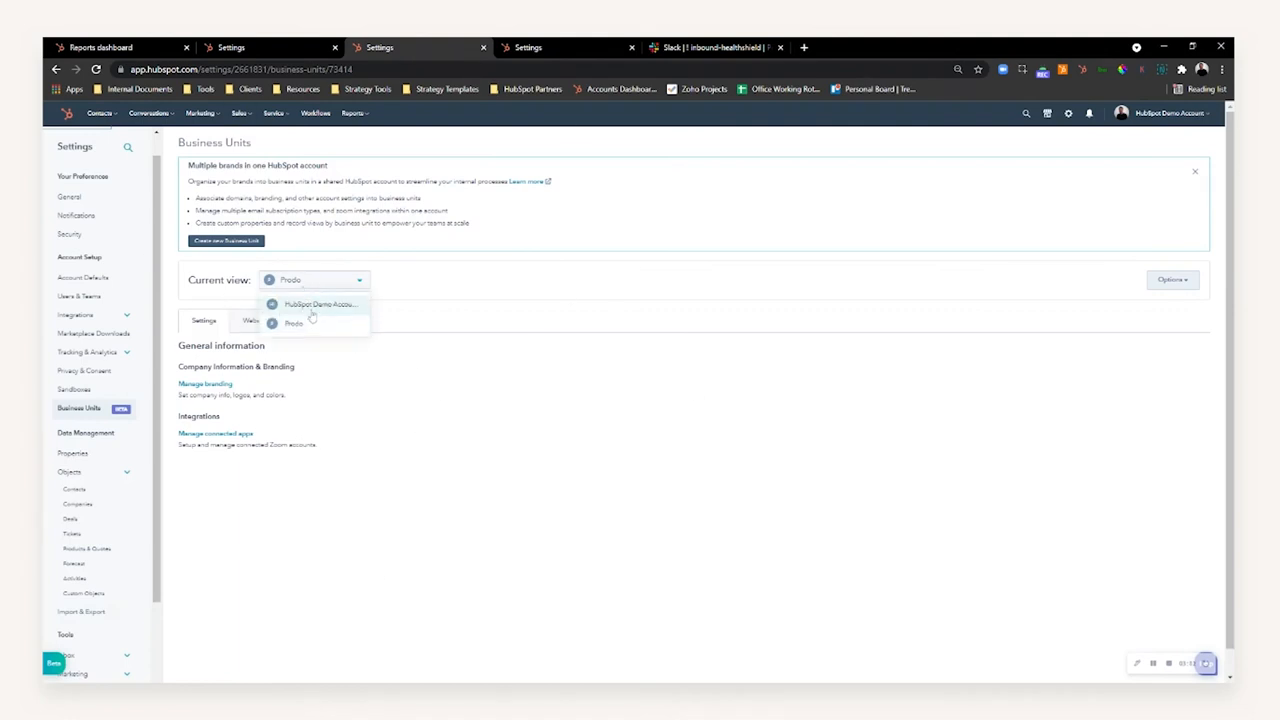
{"action": "left_click", "coordinate": [320, 304]}
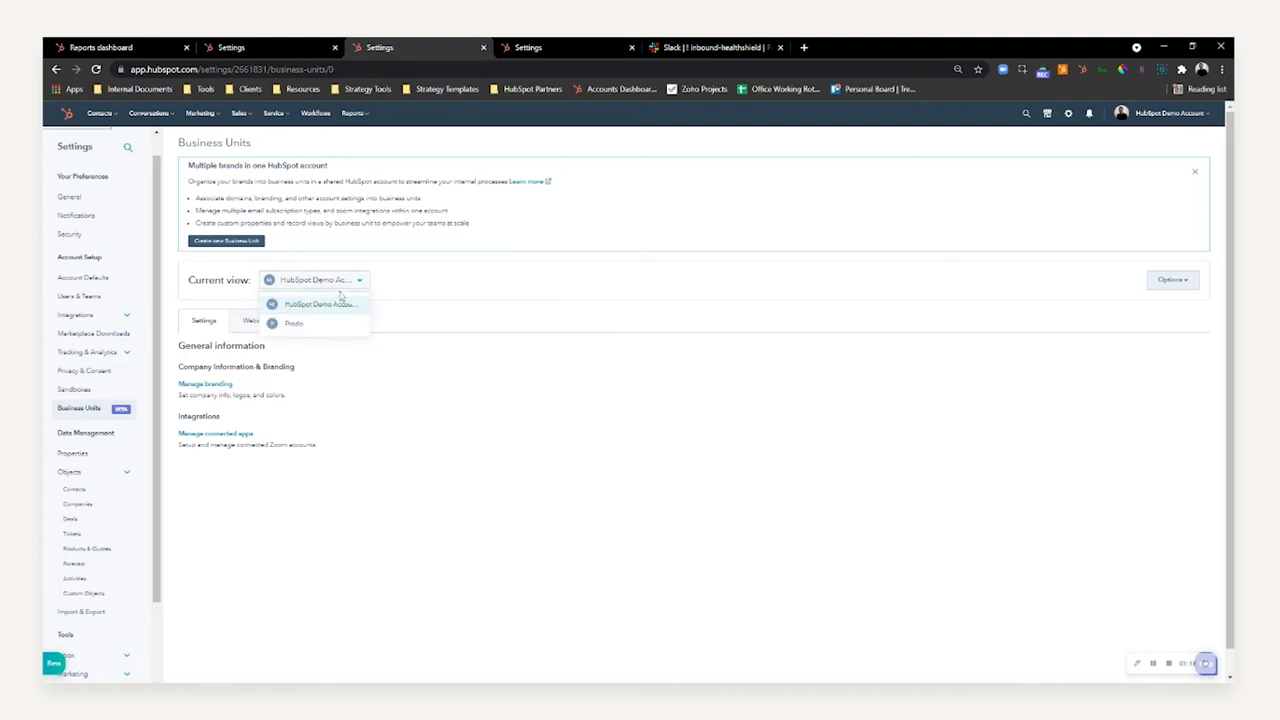
{"action": "left_click", "coordinate": [292, 324]}
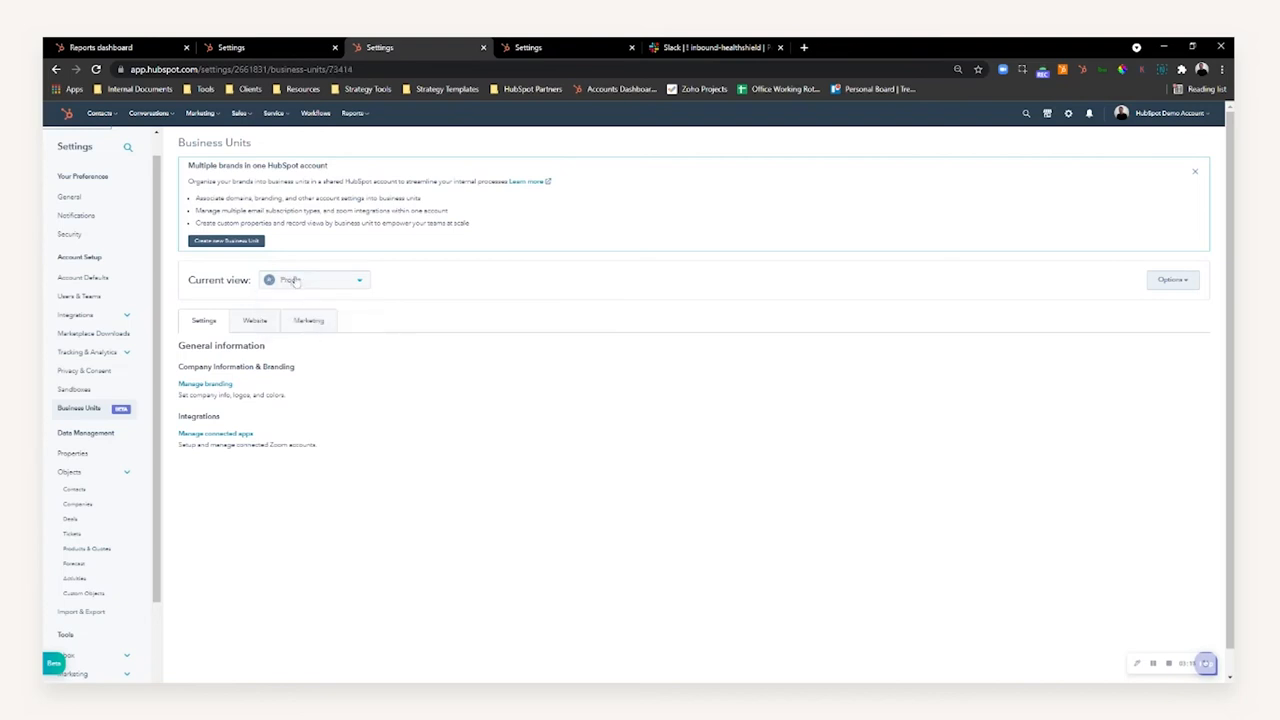
{"action": "left_click", "coordinate": [316, 280]}
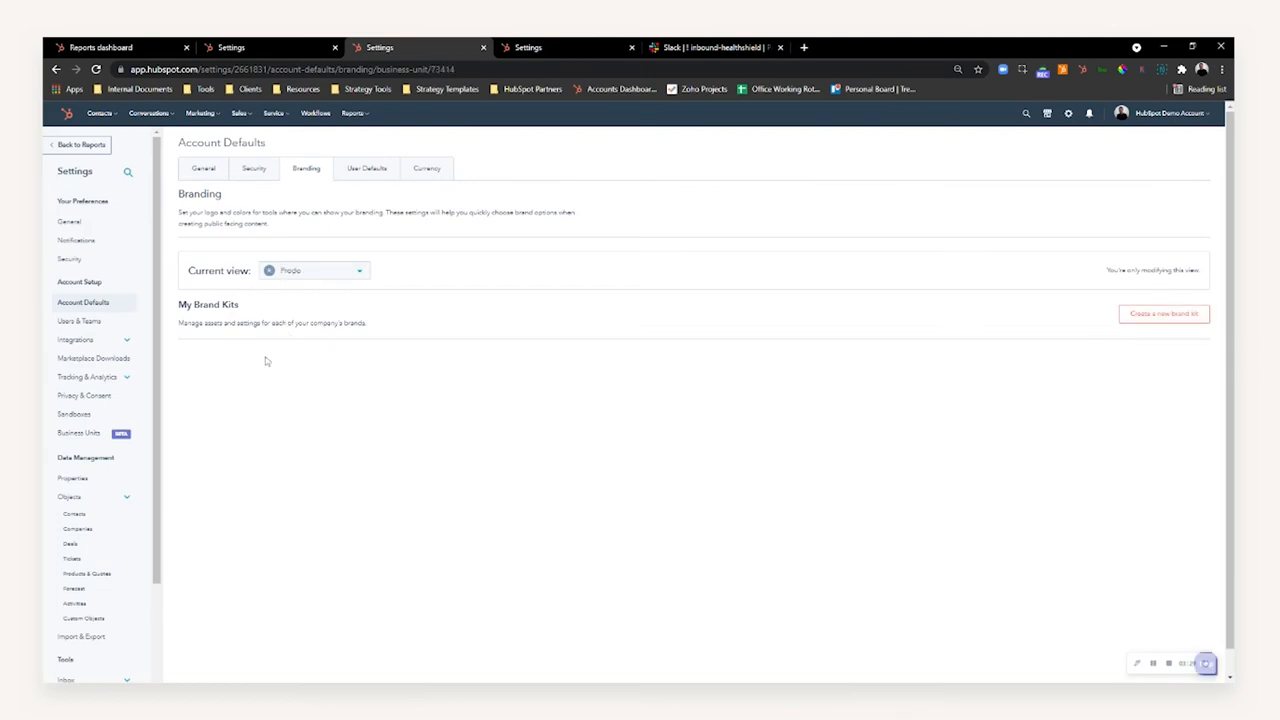
{"action": "mouse_move", "coordinate": [380, 408]}
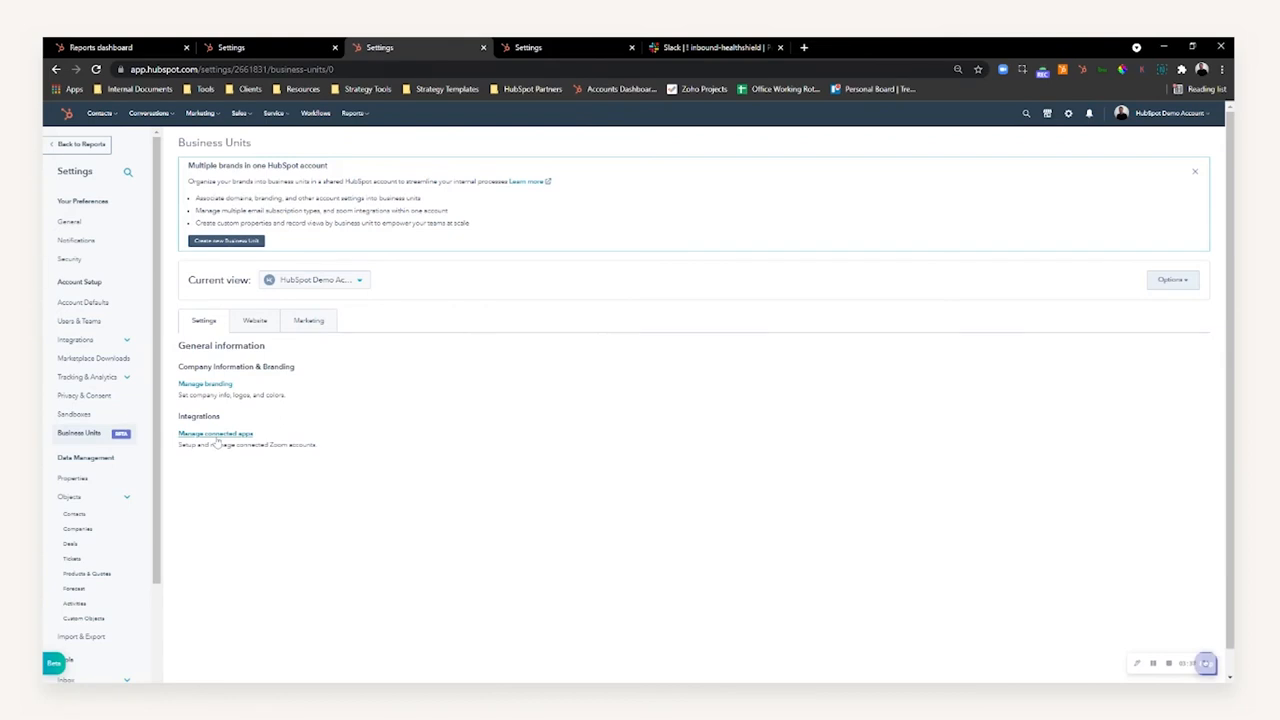
{"action": "mouse_move", "coordinate": [216, 444]}
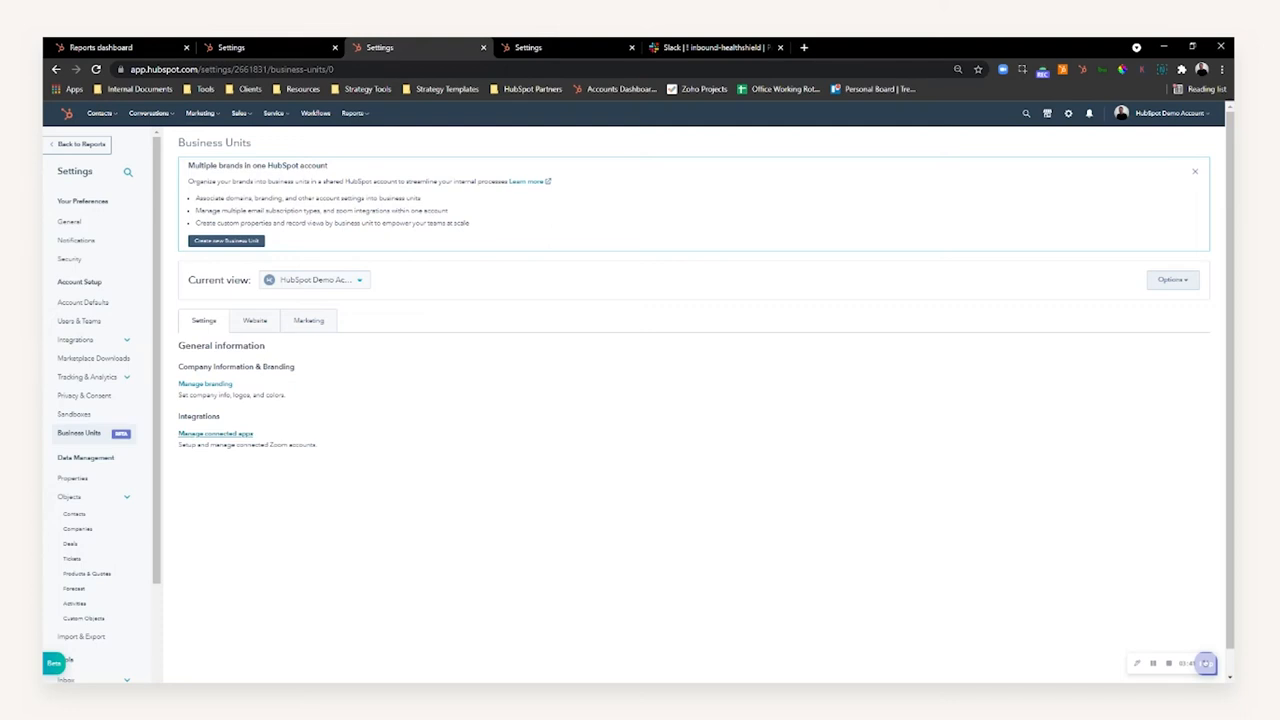
- Check the Website tab, then show Proto's Marketing settings with email subscription types
{"action": "left_click", "coordinate": [316, 280]}
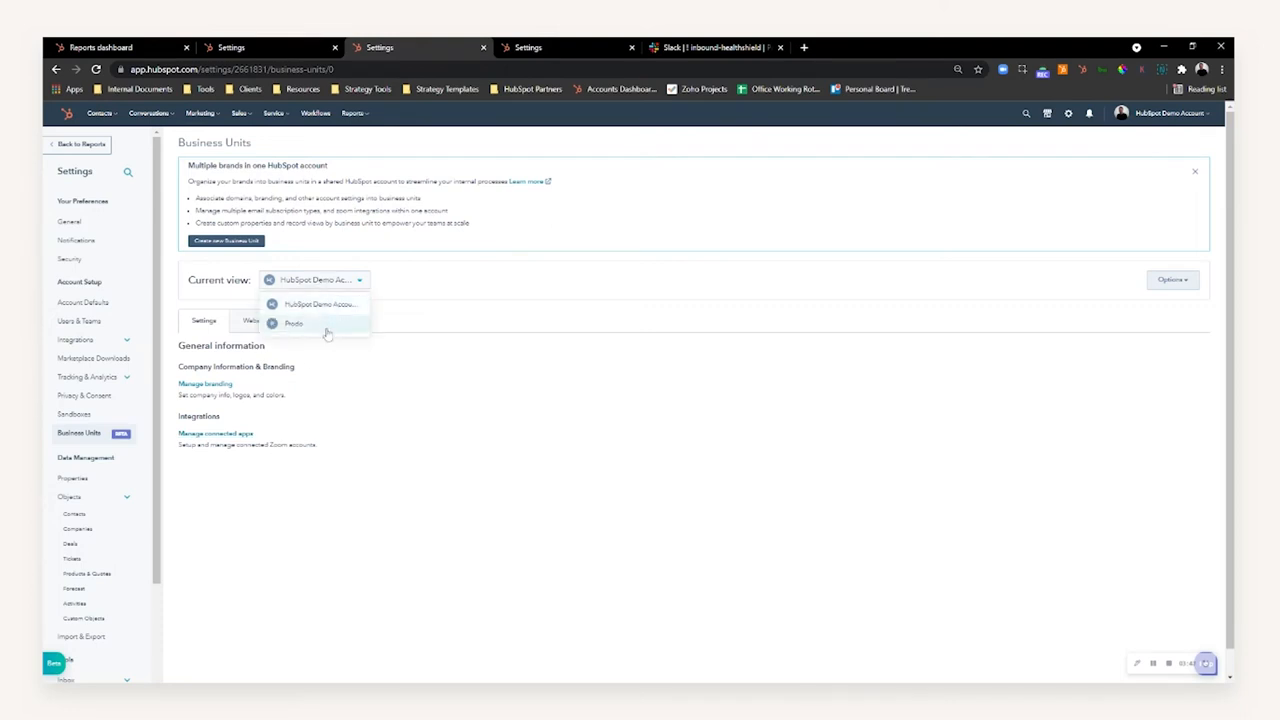
{"action": "left_click", "coordinate": [254, 320]}
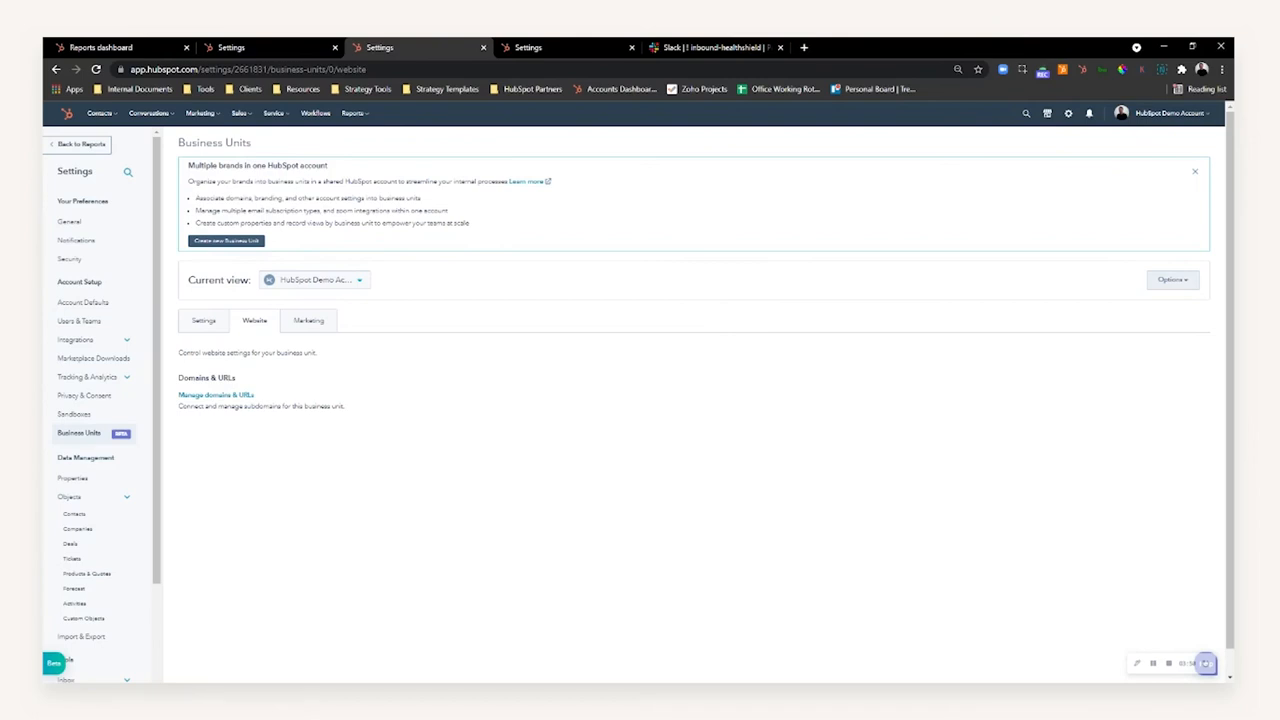
{"action": "mouse_move", "coordinate": [332, 384]}
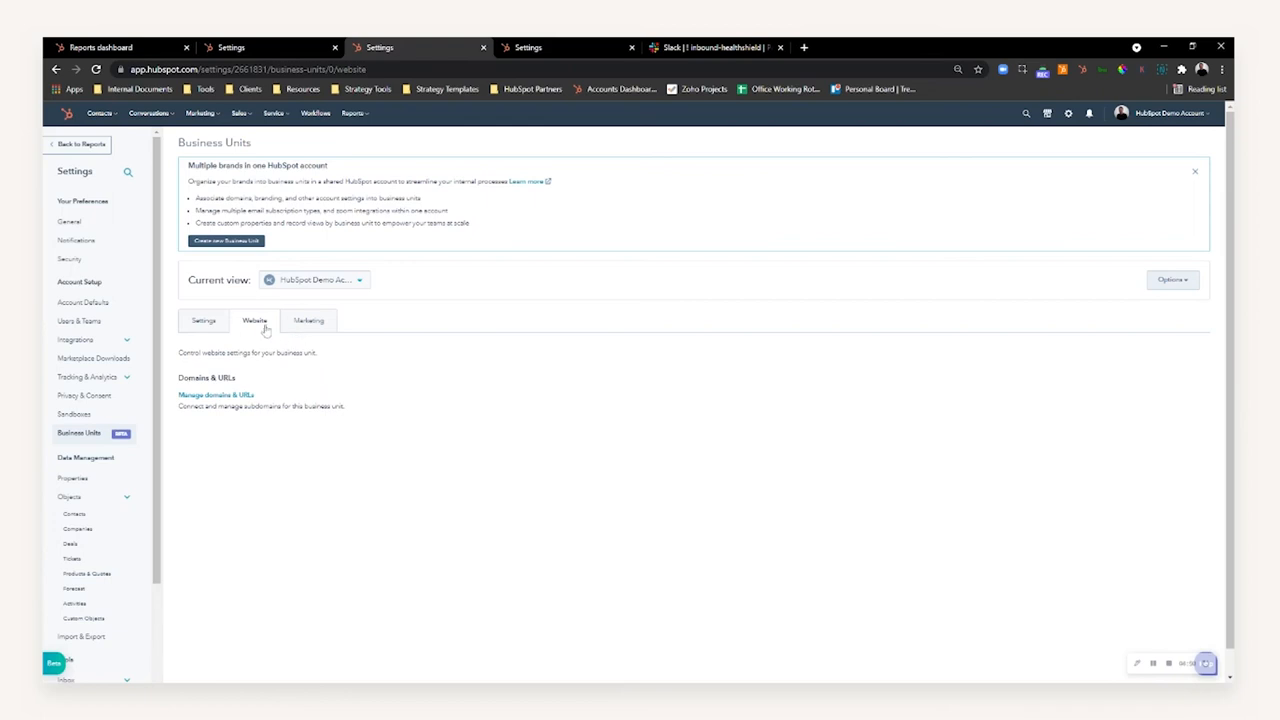
{"action": "left_click", "coordinate": [308, 320]}
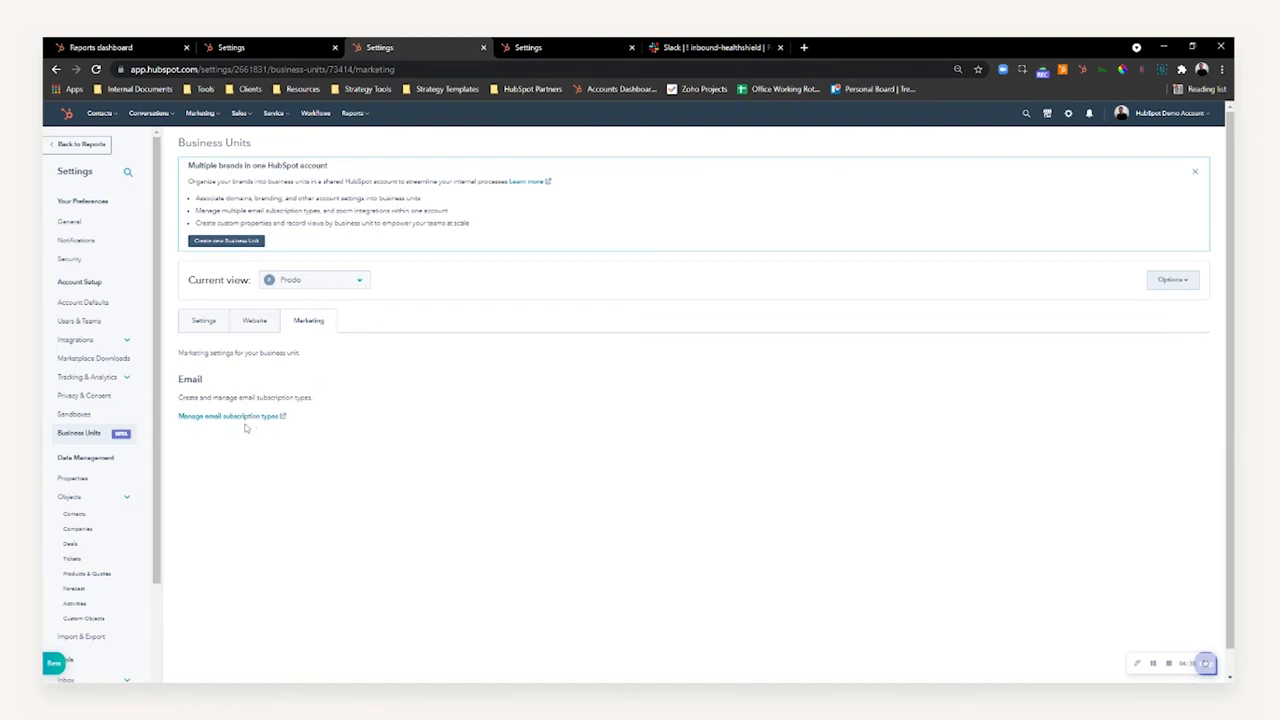
- View Proto's connected brand domain under Domains & URLs, then return to general Business Units settings
{"action": "left_click", "coordinate": [252, 320]}
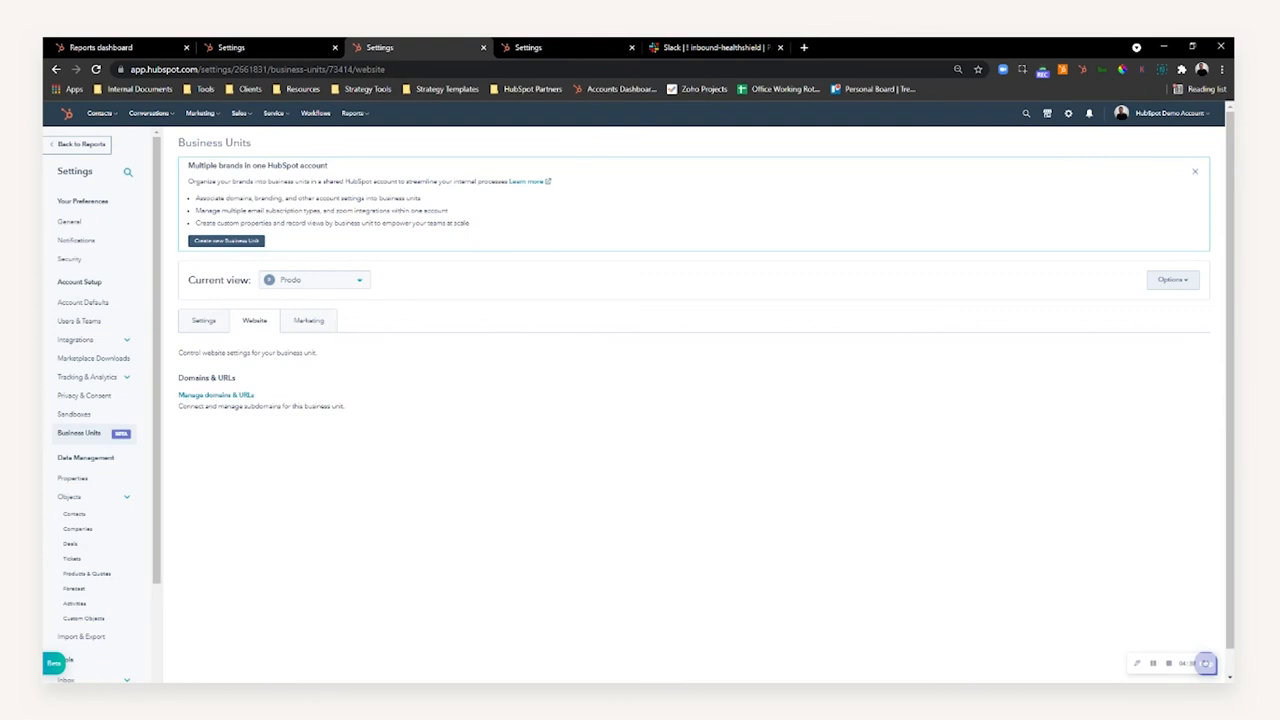
{"action": "left_click", "coordinate": [216, 396]}
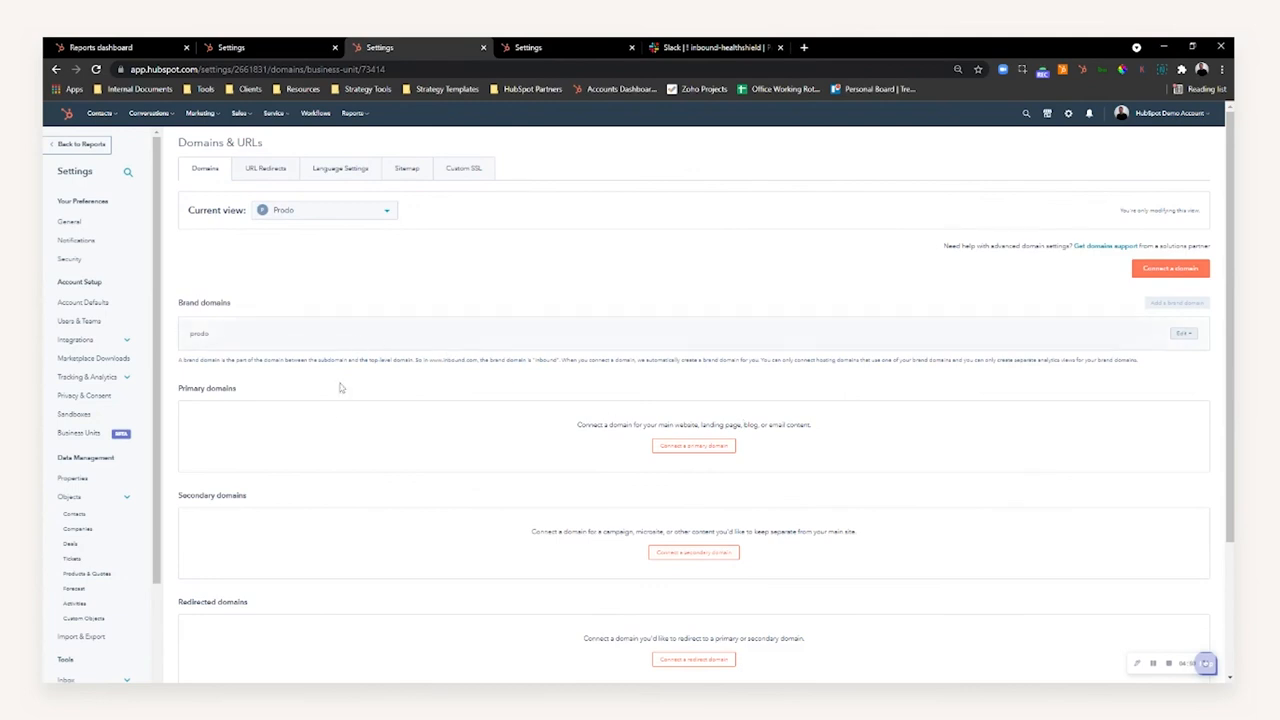
{"action": "left_click", "coordinate": [78, 432]}
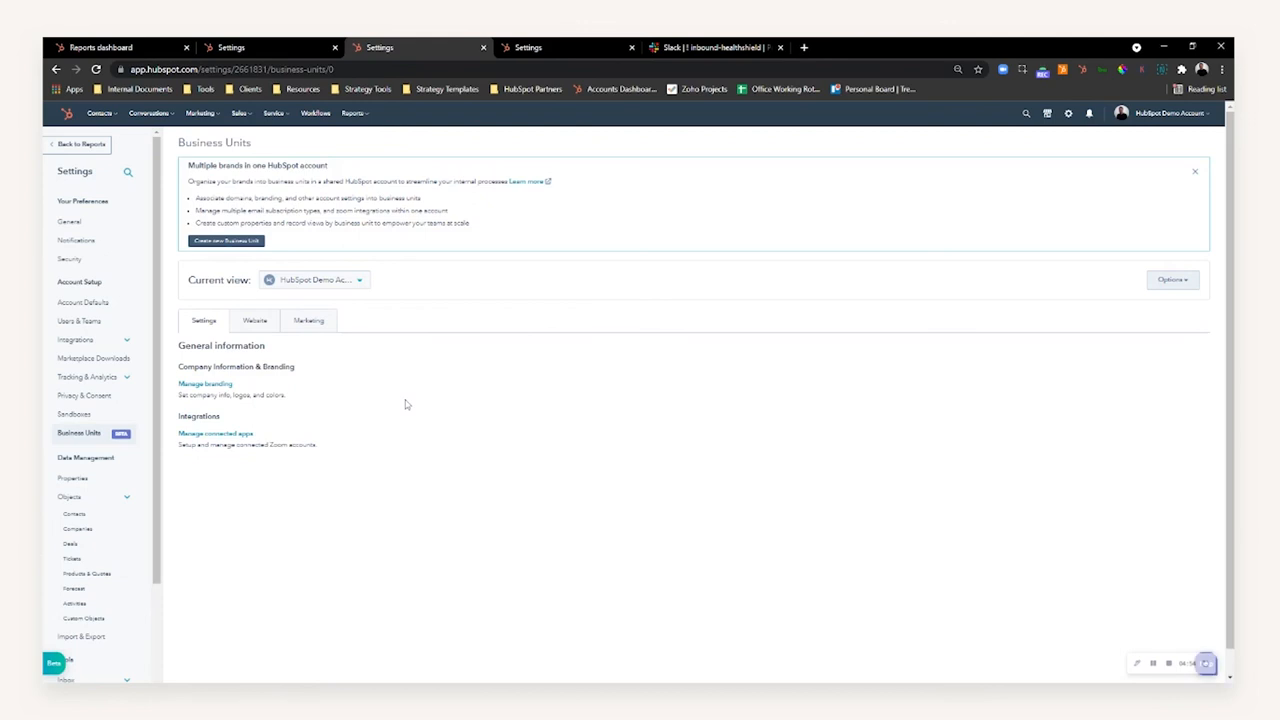
{"action": "mouse_move", "coordinate": [408, 400]}
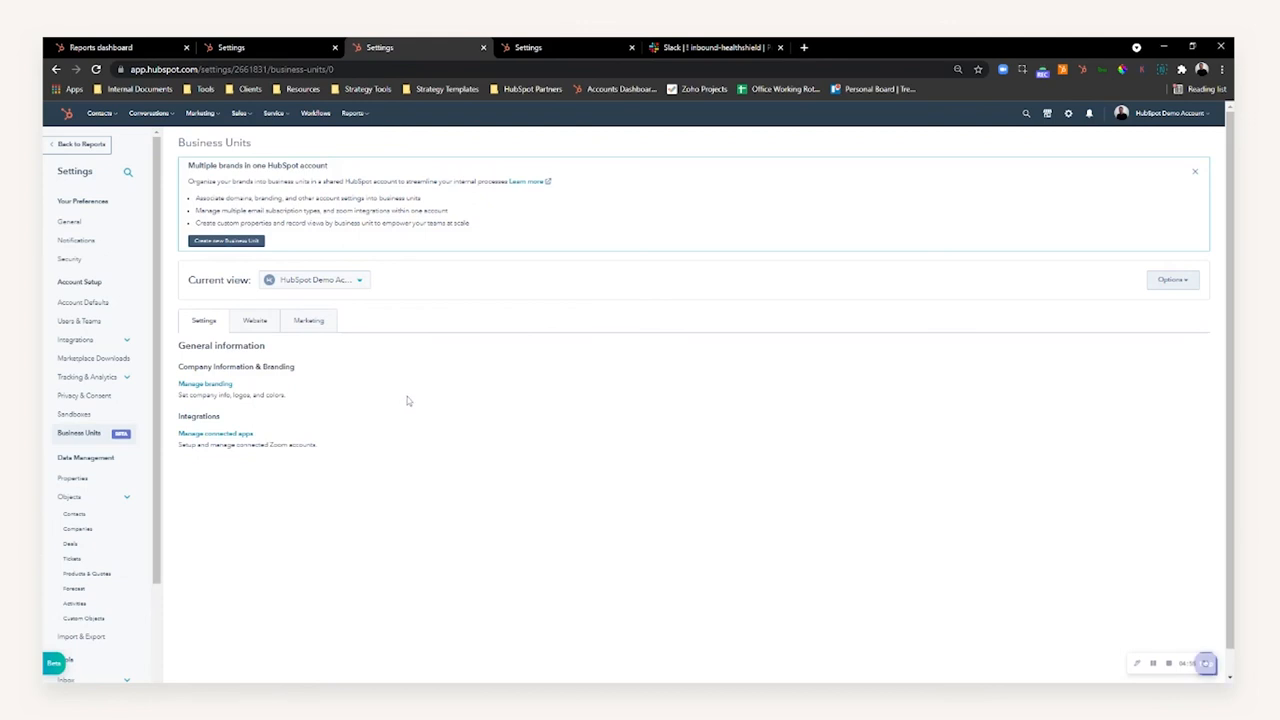
{"action": "mouse_move", "coordinate": [416, 388]}
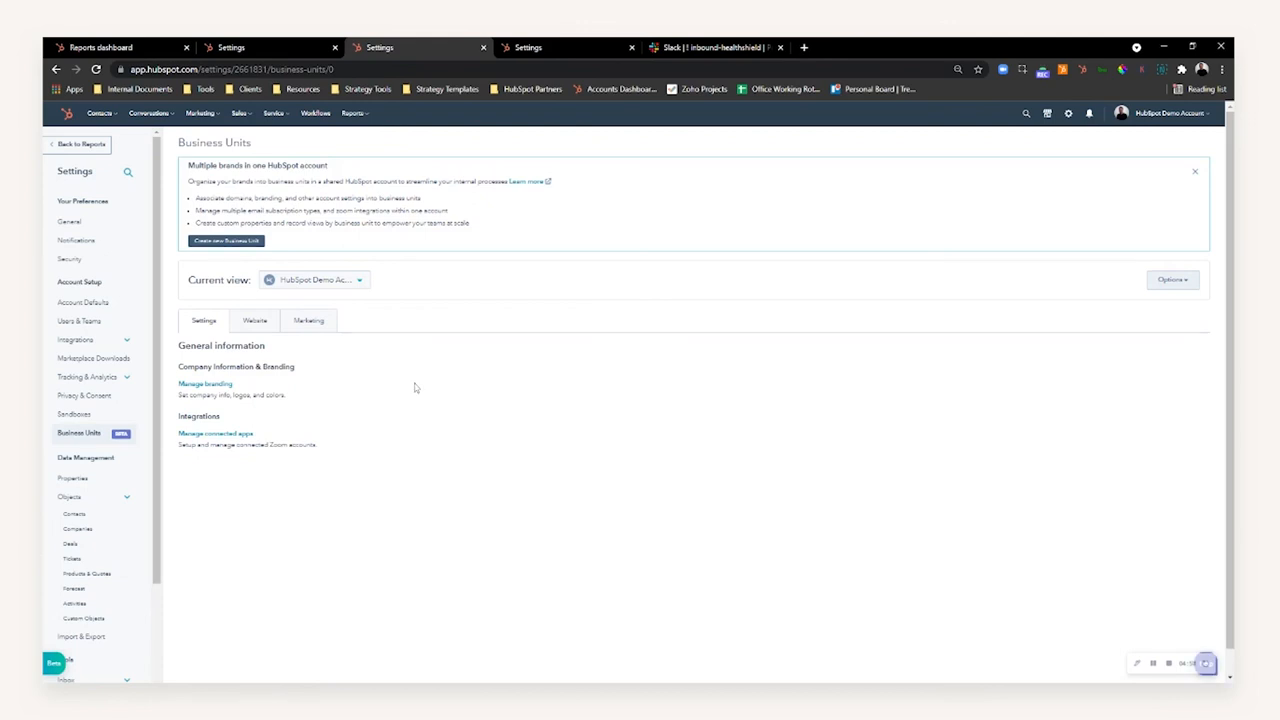